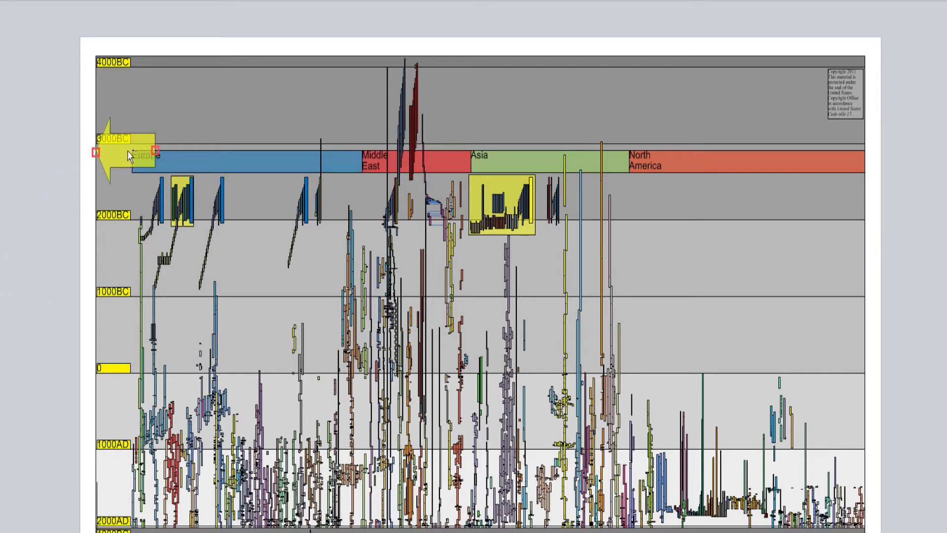
Step: Move the yellow arrow from the Europe label to the chart's bottom edge near 2000AD
left_click_drag(124, 151, 175, 70)
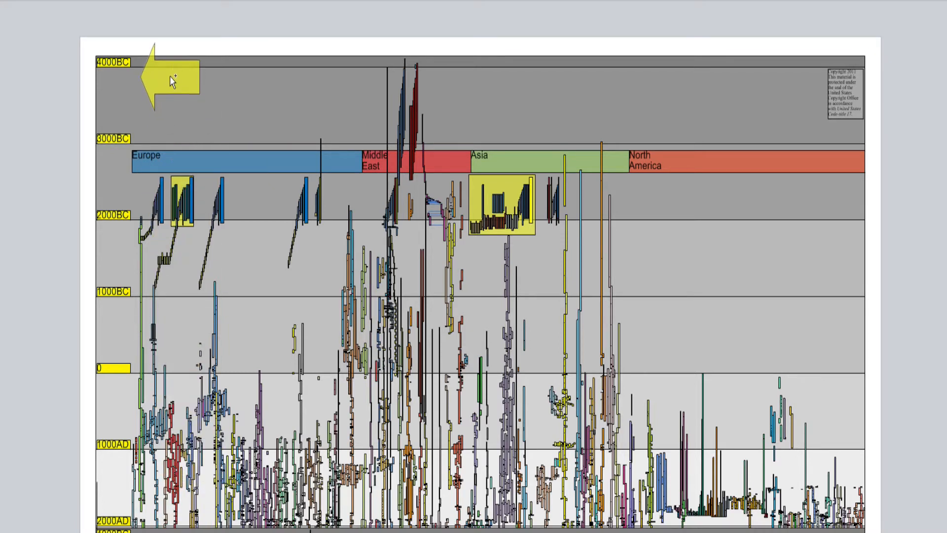
left_click(170, 79)
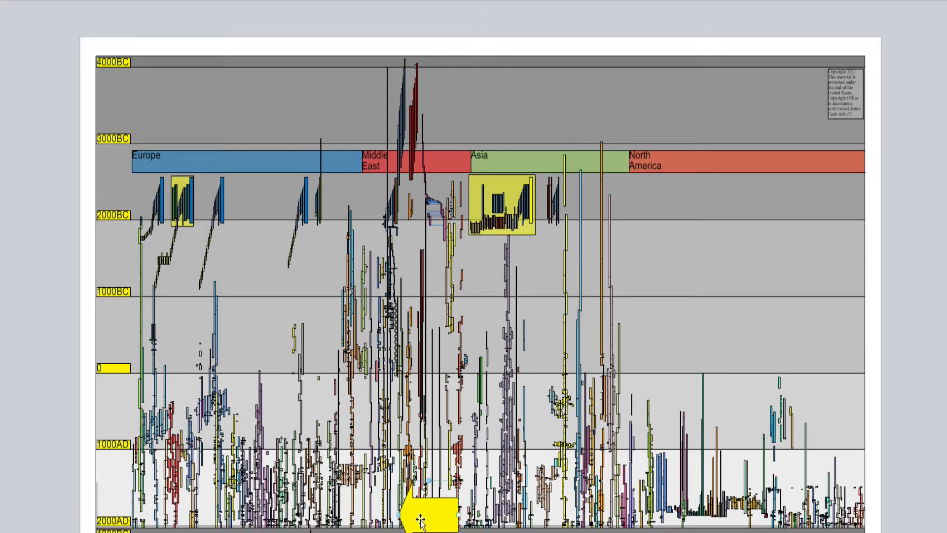
Step: Place yellow arrows beside the Middle East column near 1000BC and 2500BC
scroll("down", 3)
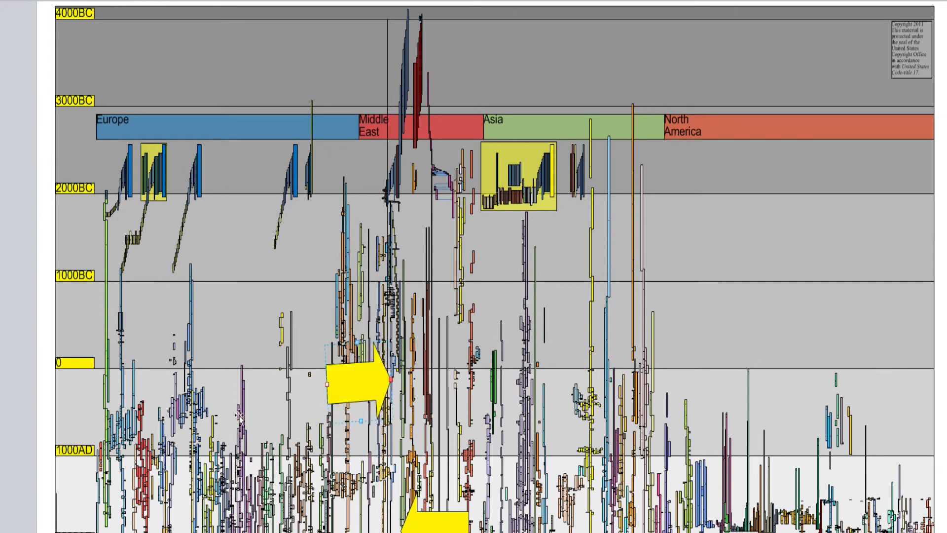
mouse_move(82, 294)
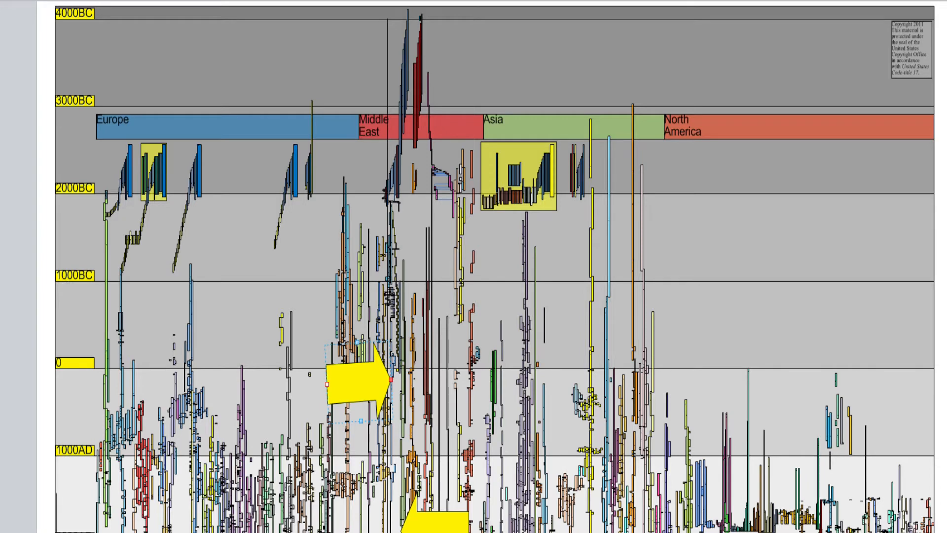
left_click_drag(356, 384, 344, 284)
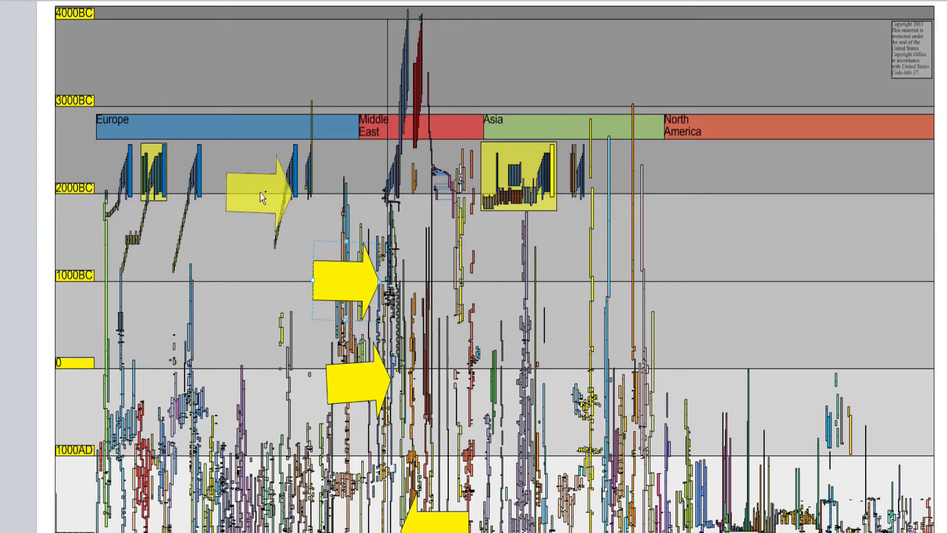
left_click_drag(260, 194, 341, 163)
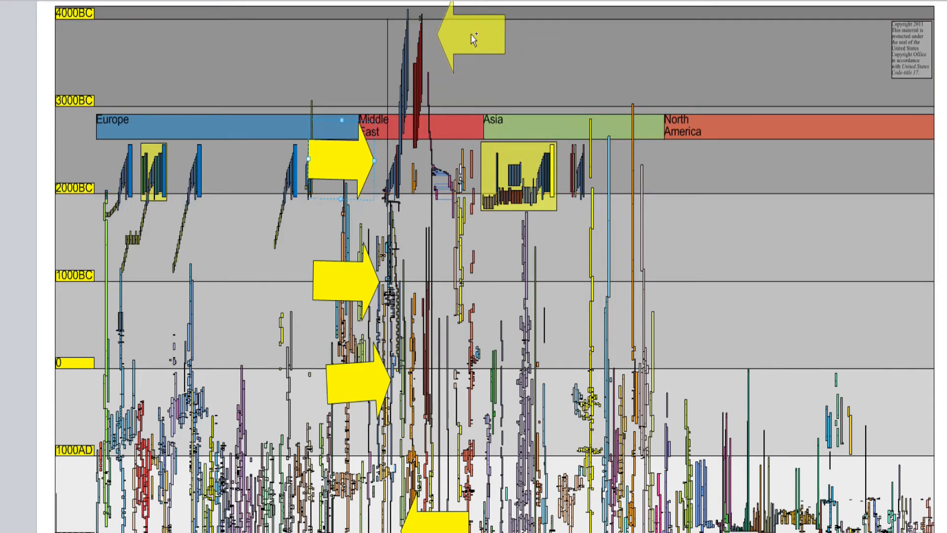
left_click(462, 35)
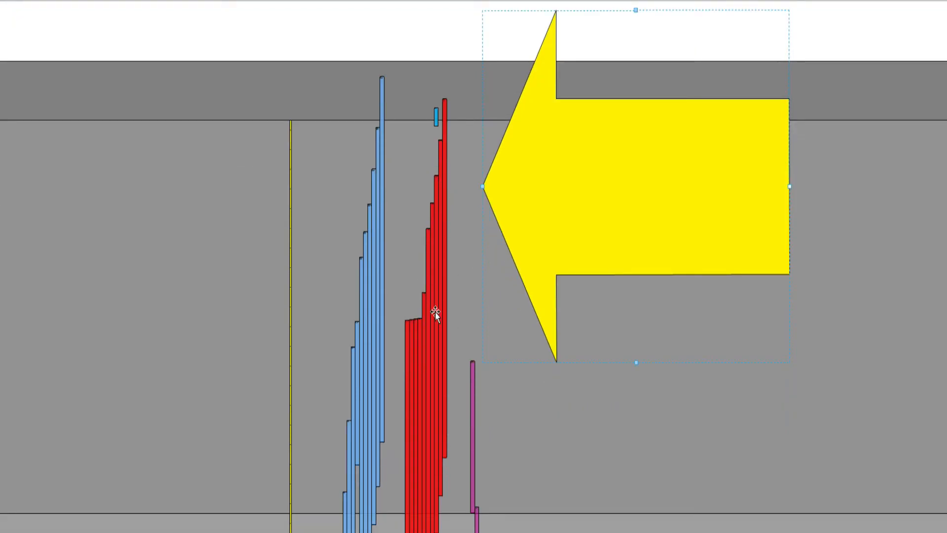
mouse_move(423, 171)
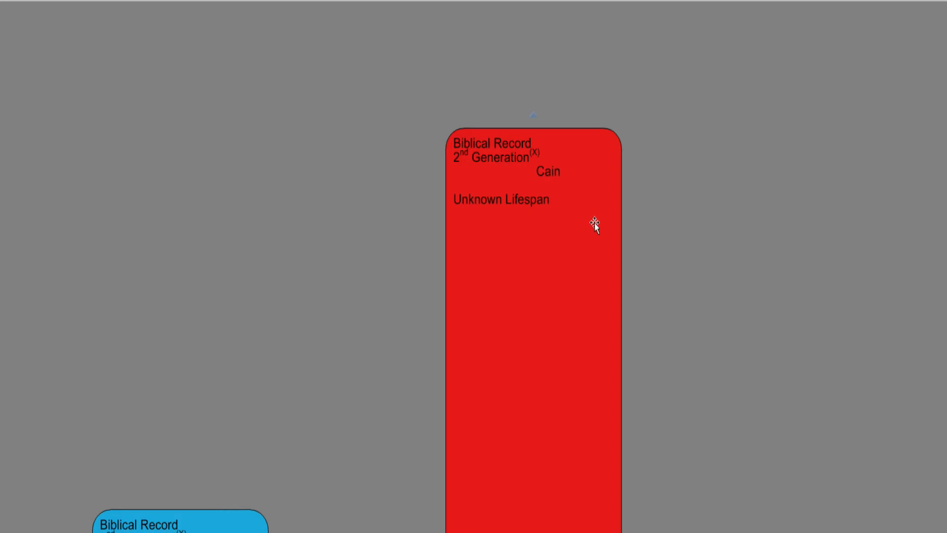
mouse_move(572, 241)
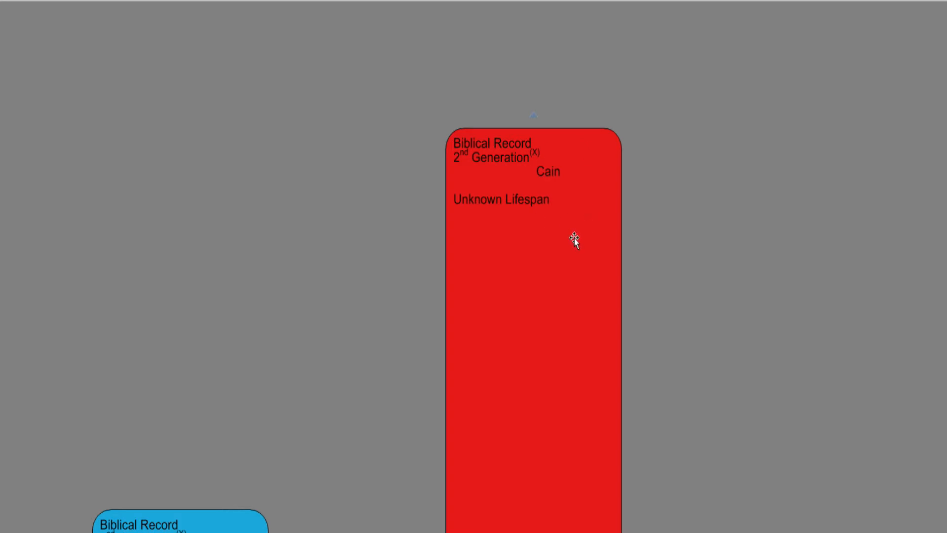
mouse_move(541, 237)
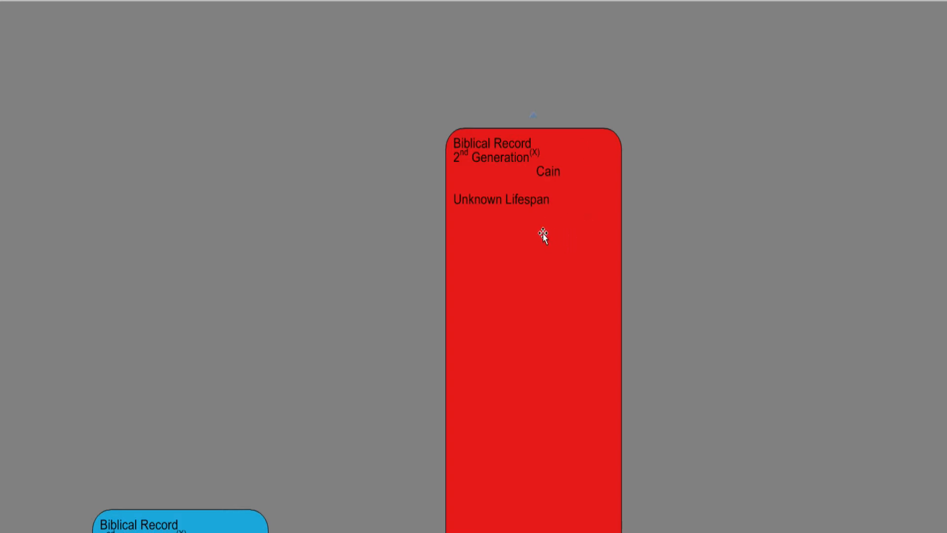
mouse_move(544, 246)
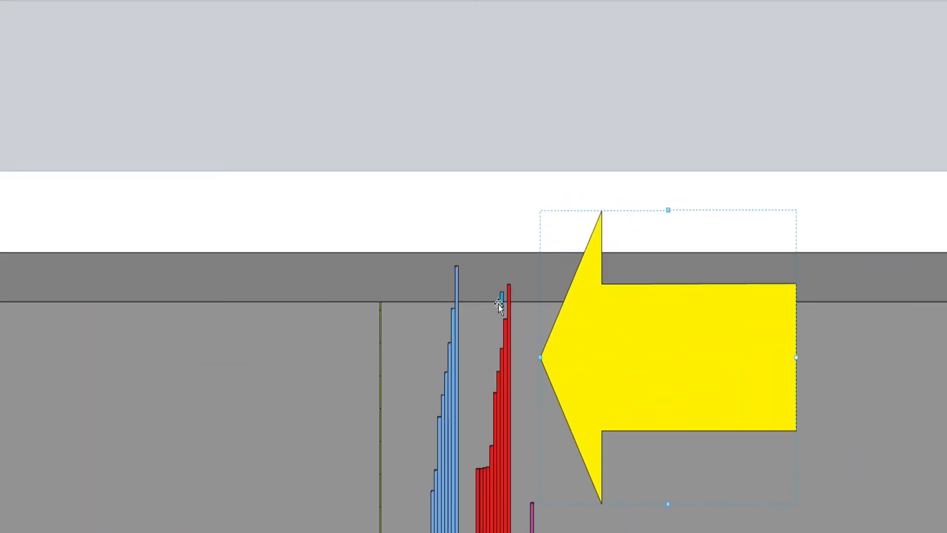
scroll("down", 3)
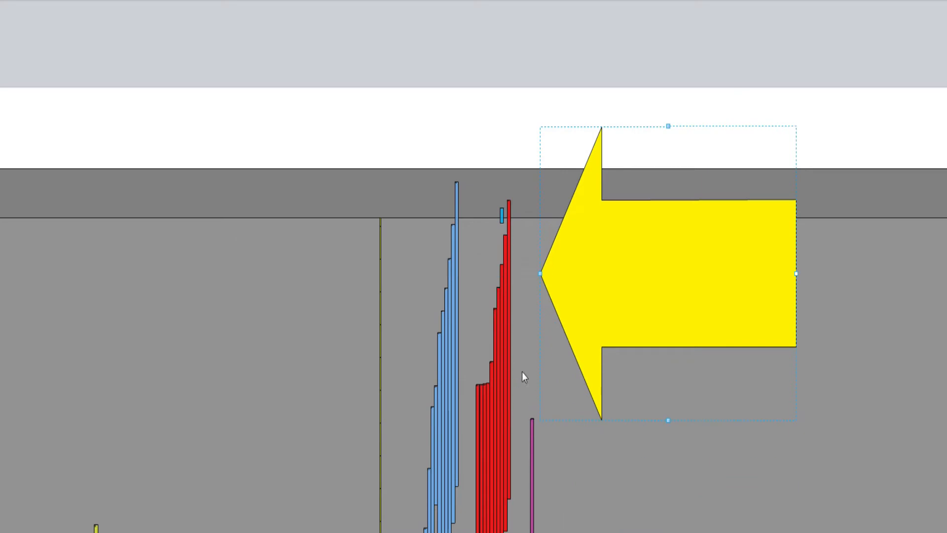
mouse_move(510, 256)
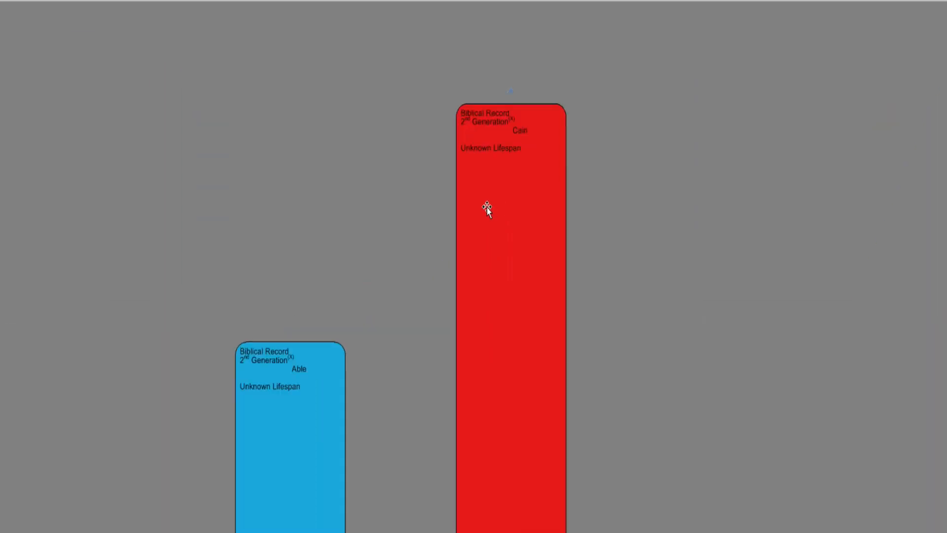
left_click(486, 208)
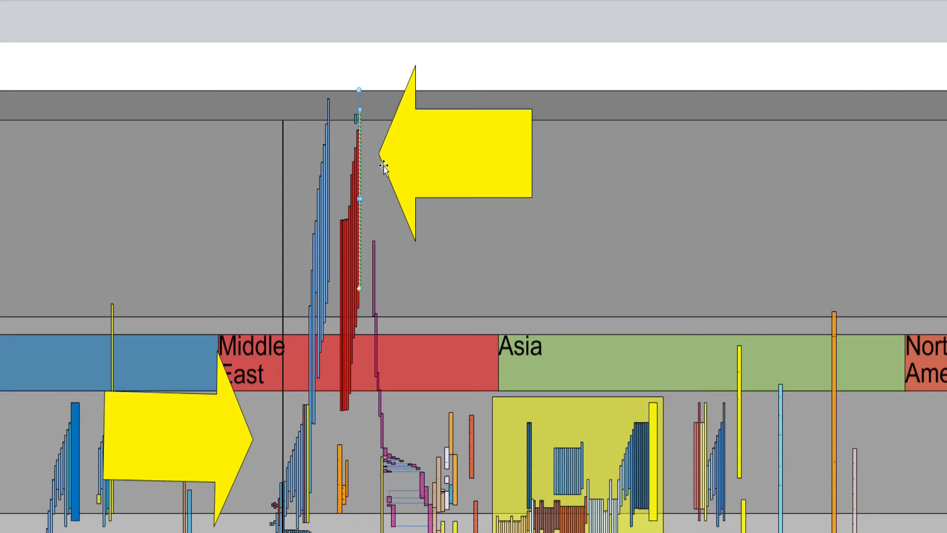
mouse_move(412, 171)
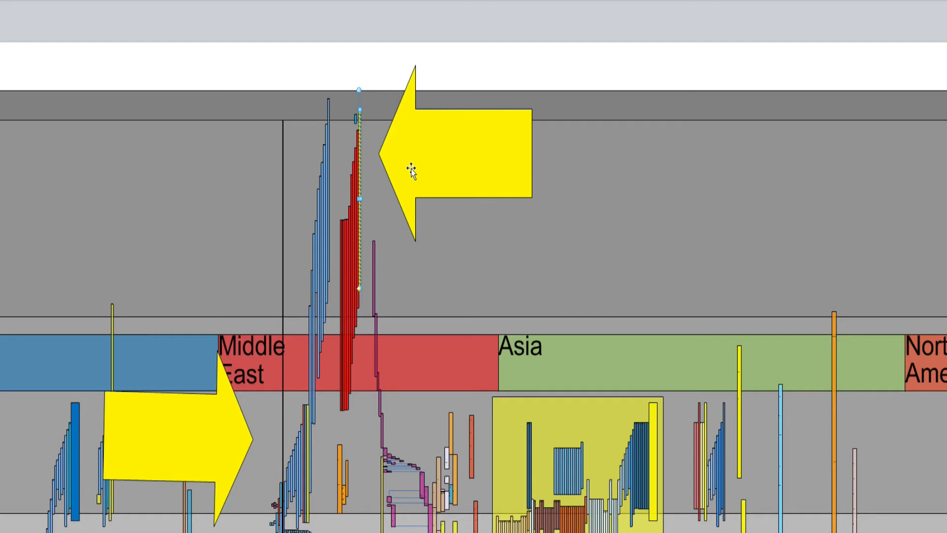
mouse_move(436, 189)
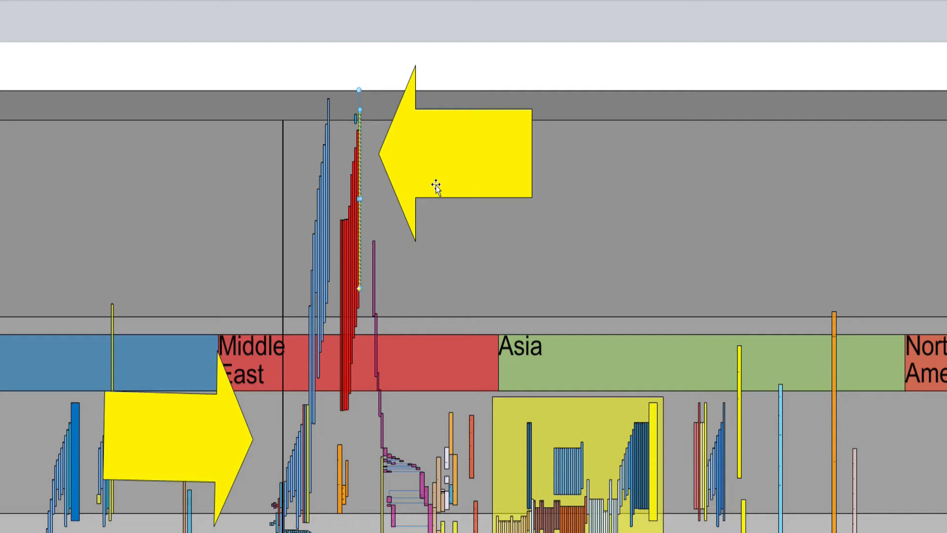
mouse_move(327, 127)
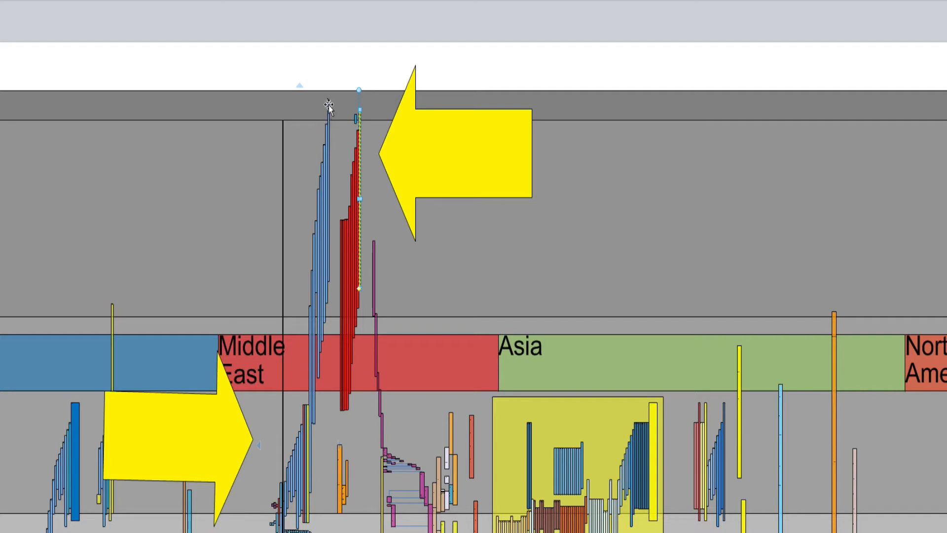
mouse_move(320, 117)
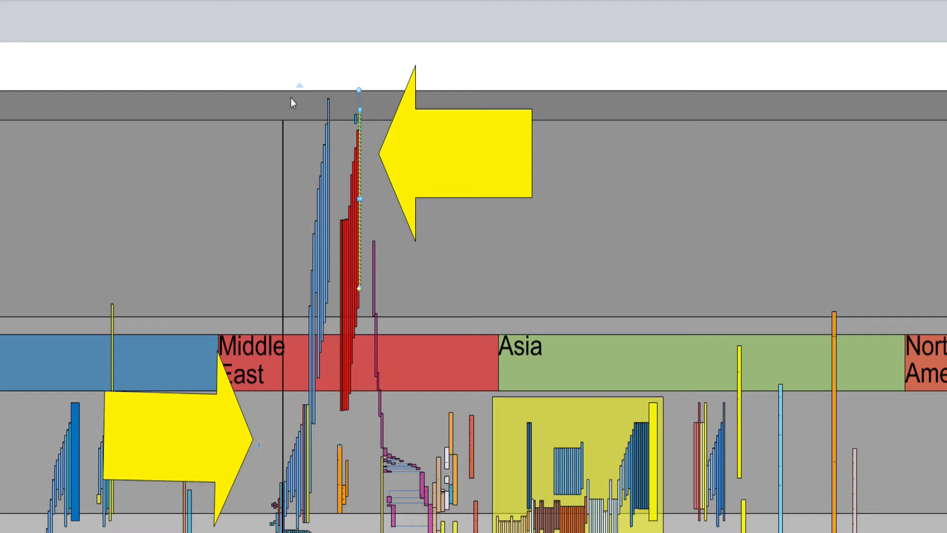
mouse_move(268, 98)
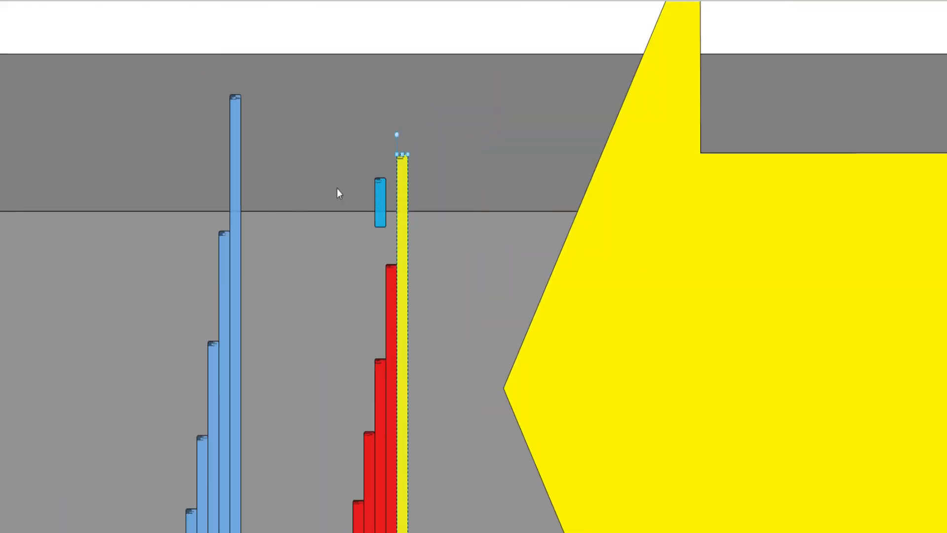
mouse_move(372, 219)
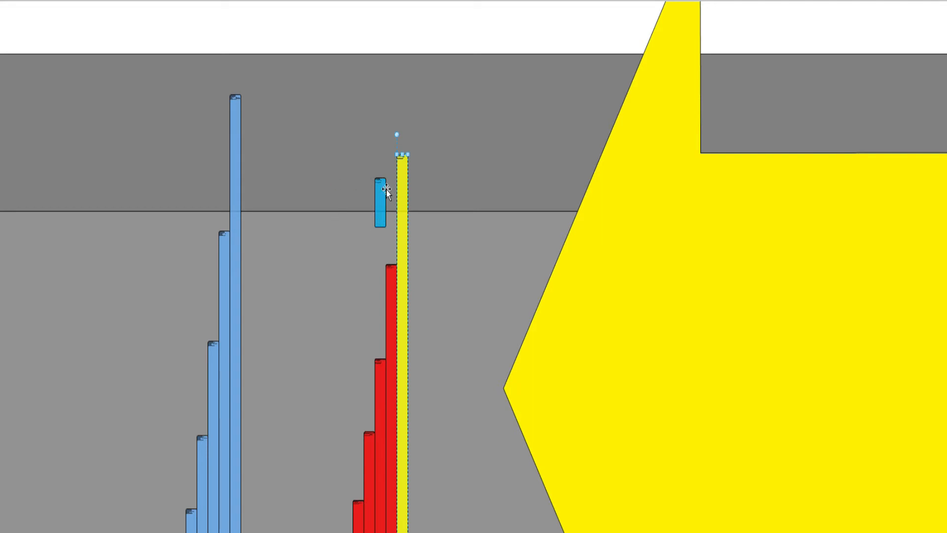
mouse_move(373, 209)
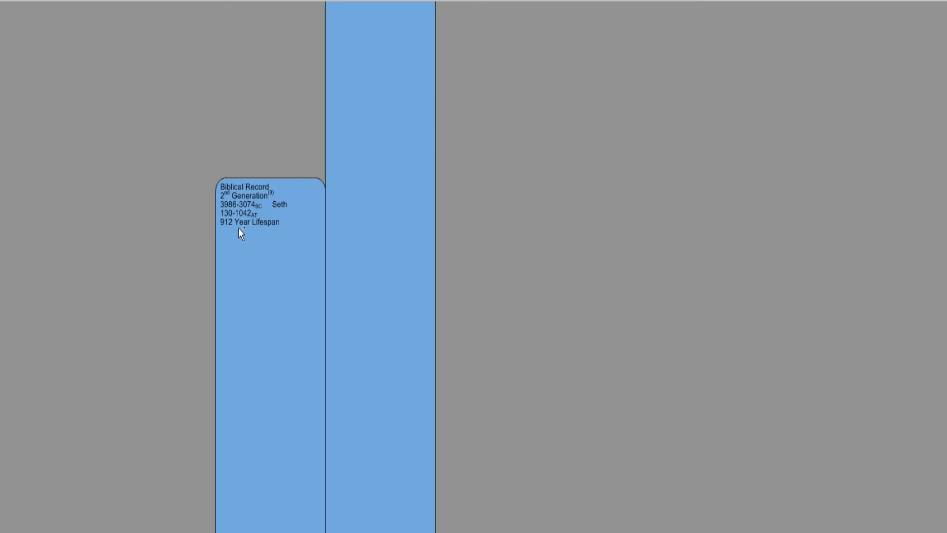
mouse_move(247, 239)
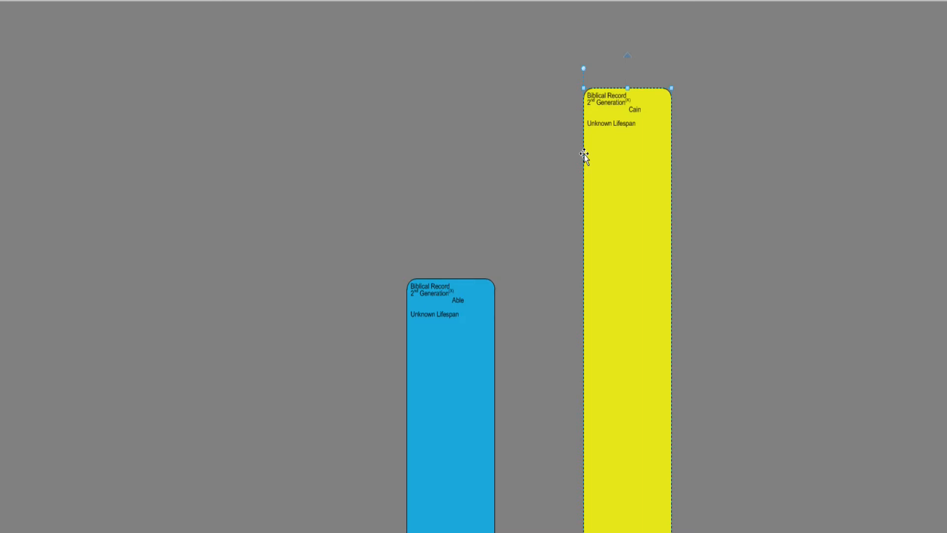
mouse_move(599, 138)
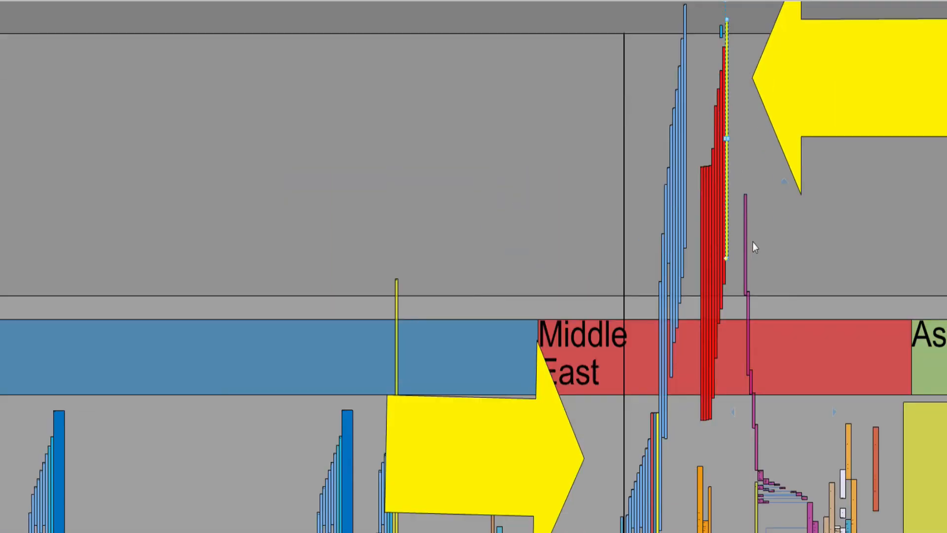
mouse_move(680, 454)
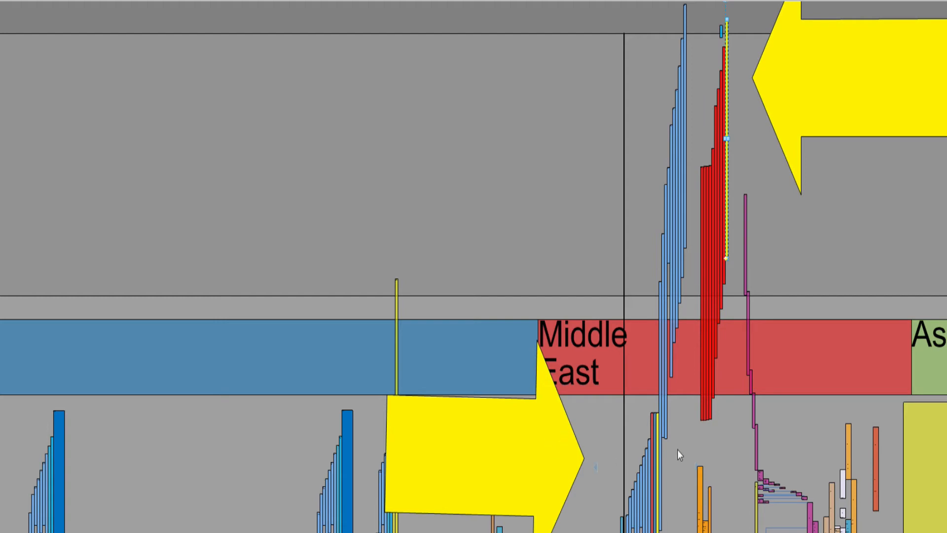
mouse_move(576, 471)
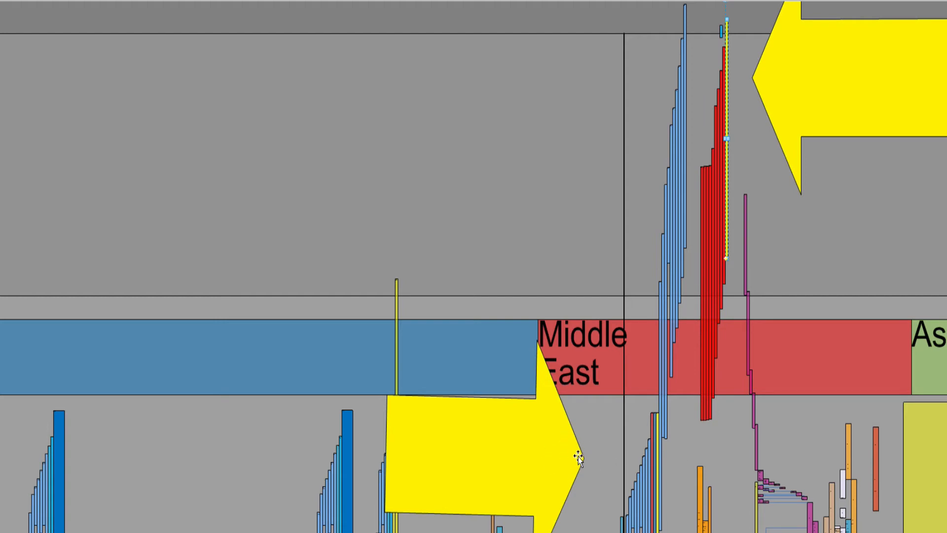
mouse_move(708, 384)
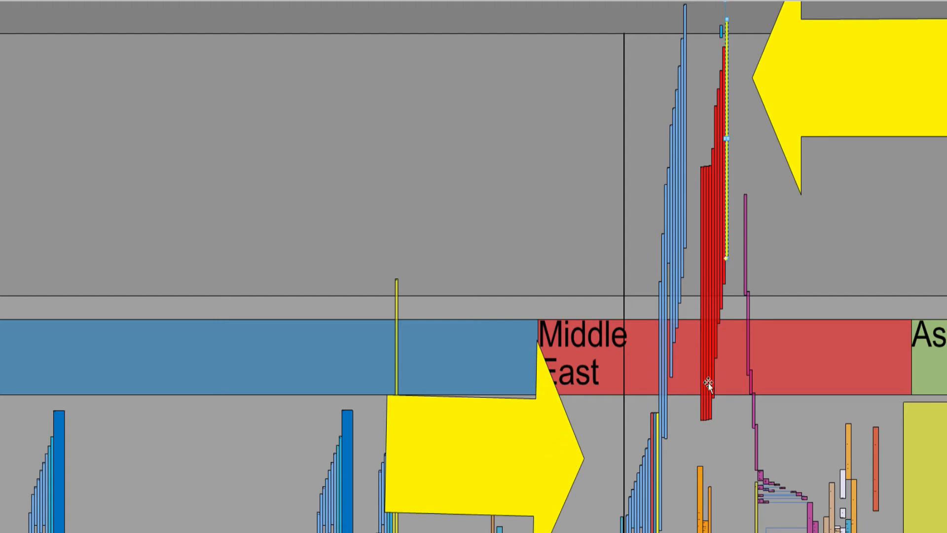
mouse_move(643, 464)
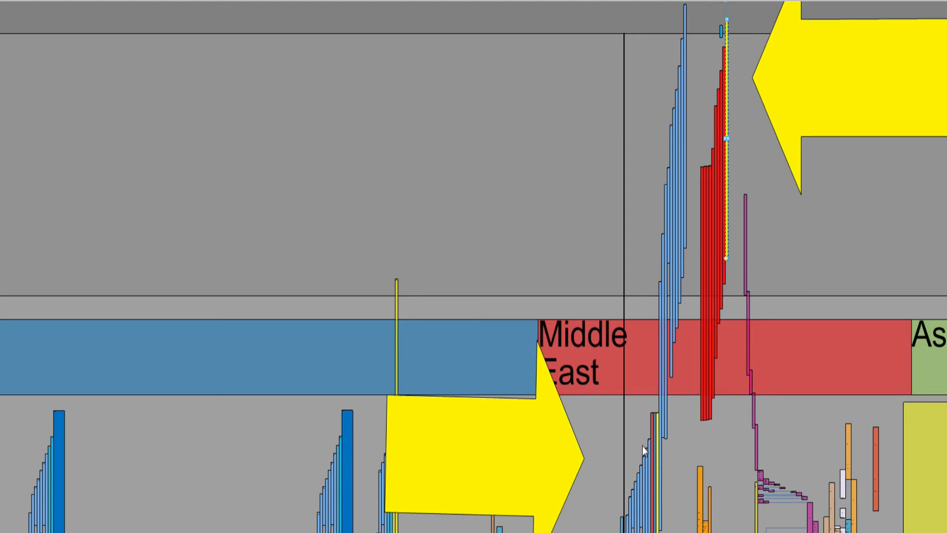
mouse_move(641, 318)
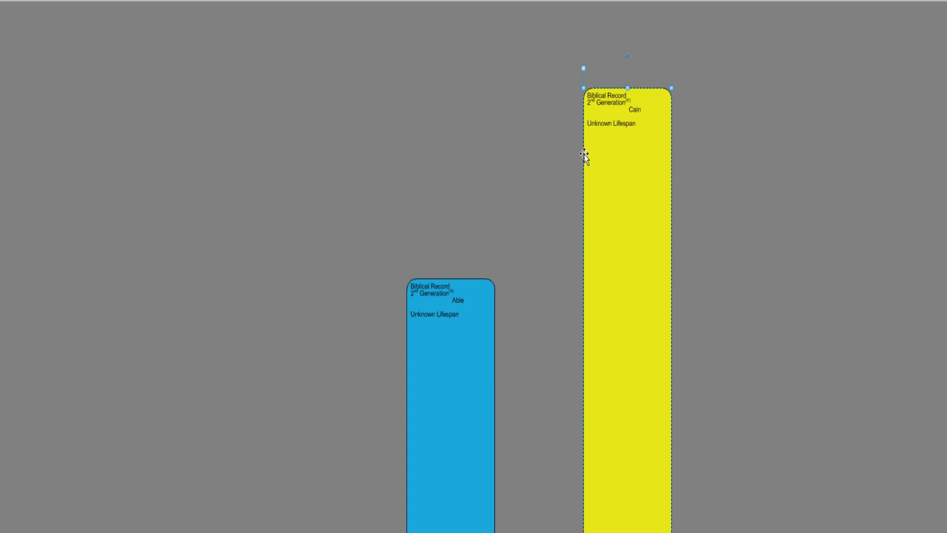
mouse_move(599, 138)
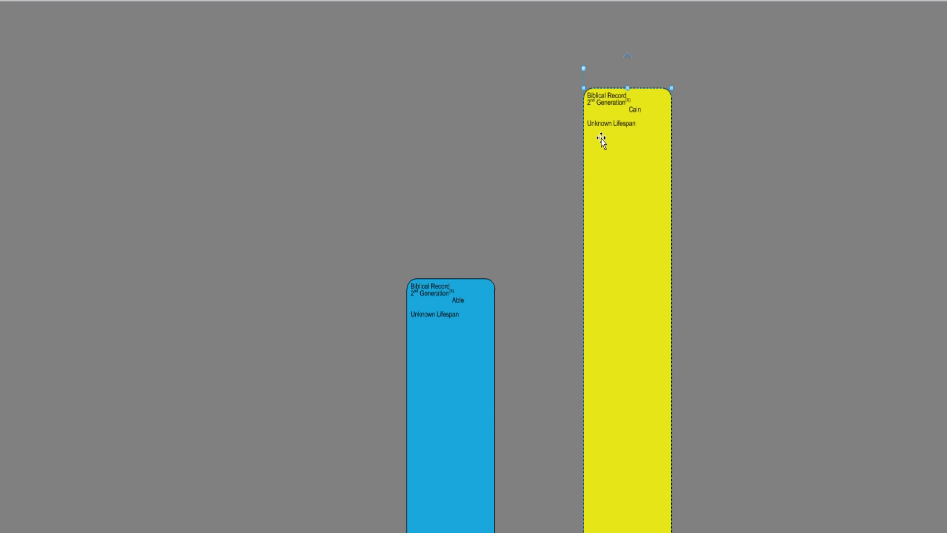